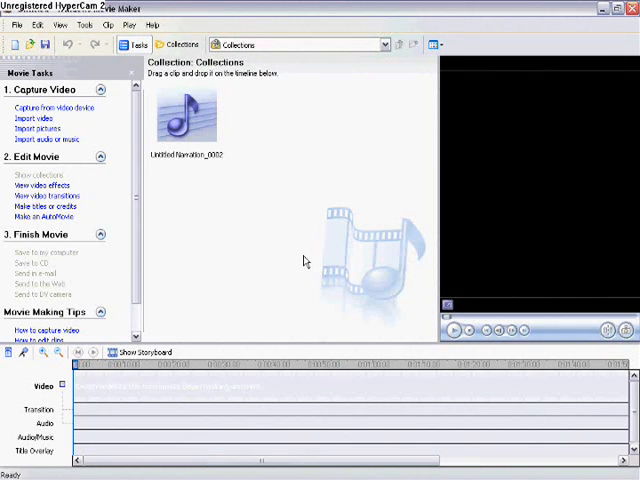
mouse_move(300, 264)
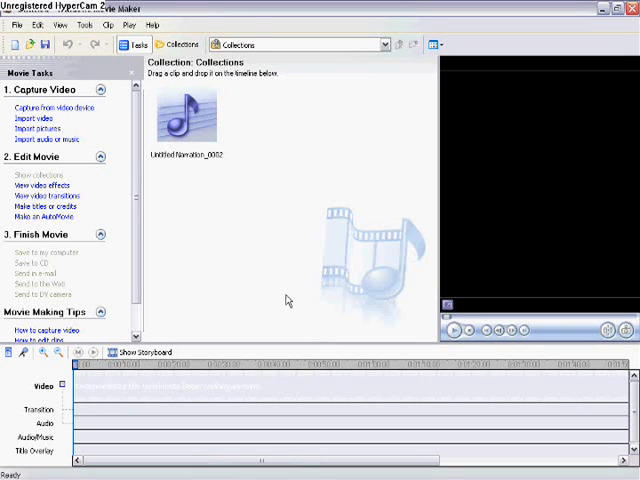
mouse_move(224, 156)
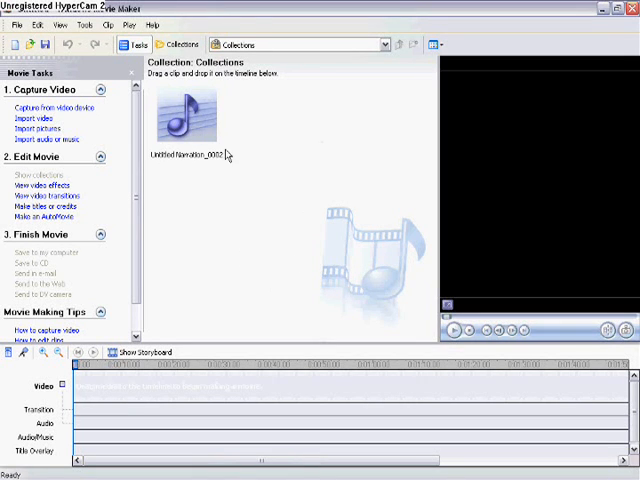
Step: Delete the Untitled Narration clip so the collection is empty
right_click(188, 118)
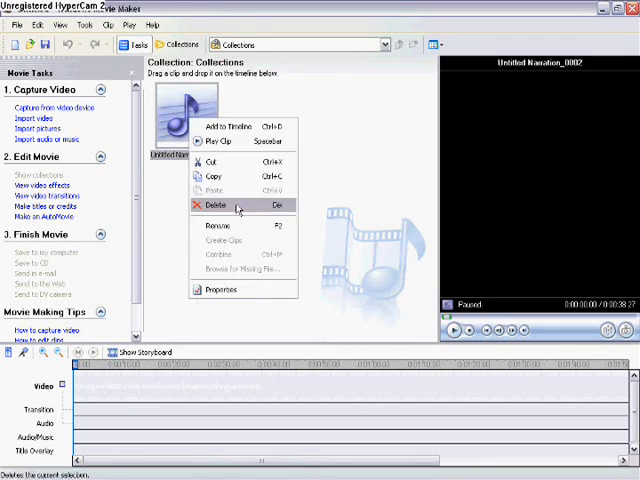
left_click(214, 204)
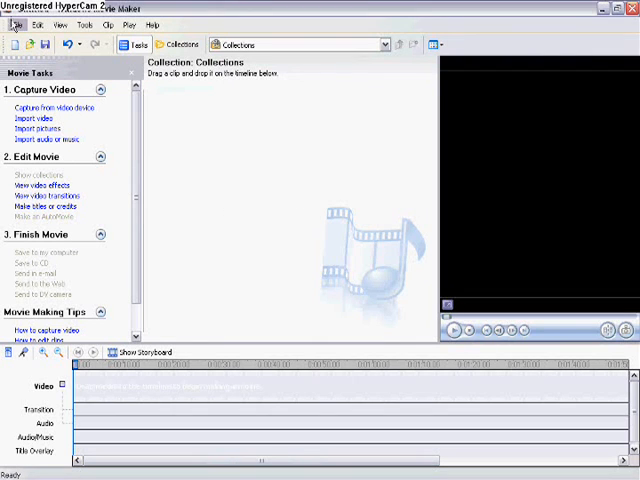
left_click(18, 24)
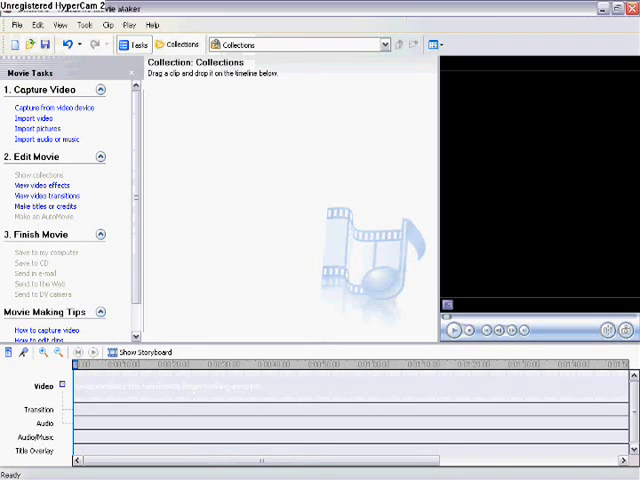
mouse_move(182, 132)
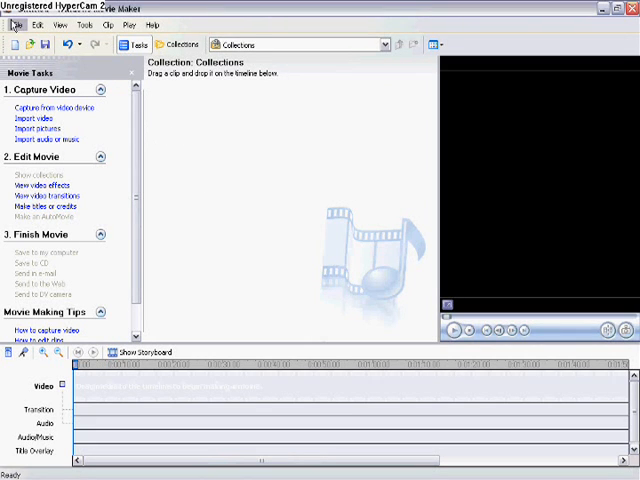
Step: Import the RuneScape clip from the rs vids folder, giving clip0018 001 and 002
left_click(20, 24)
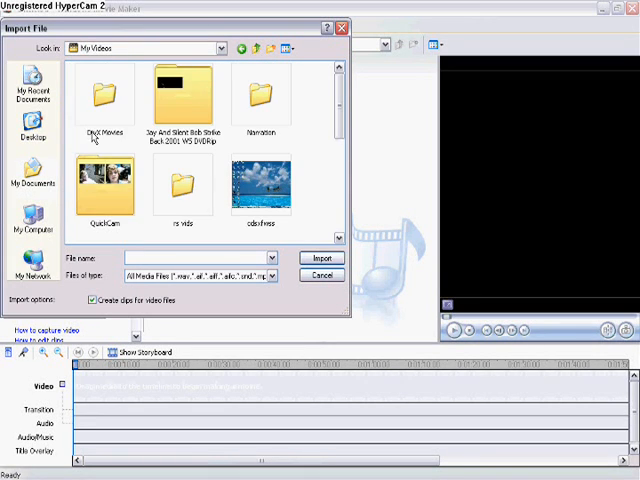
scroll("down", 3)
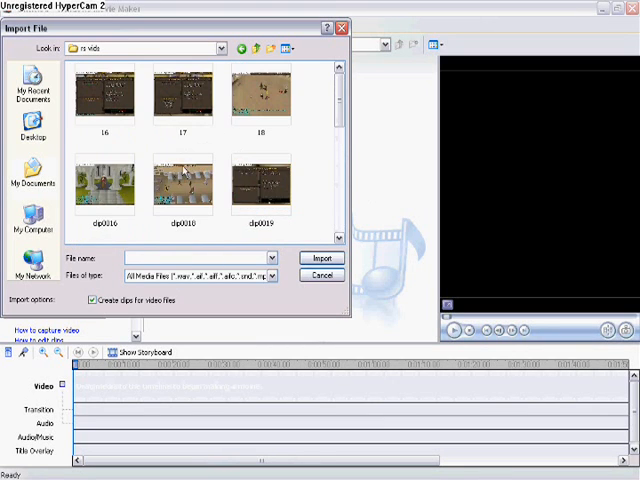
scroll("down", 3)
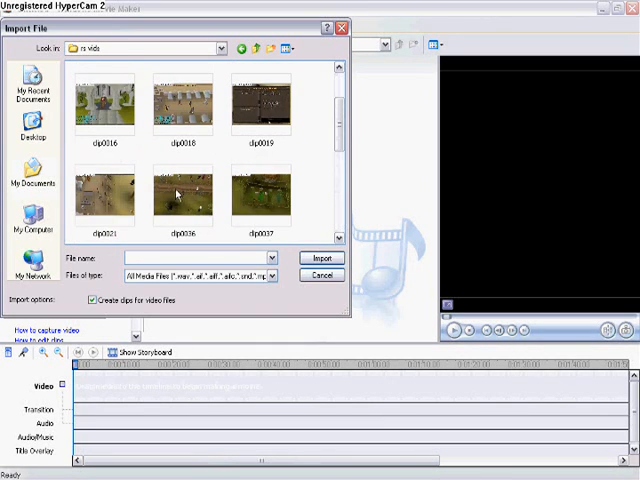
left_click(184, 104)
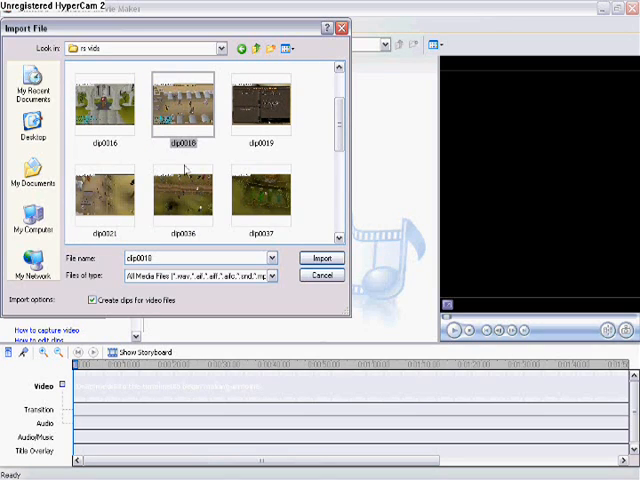
left_click(322, 256)
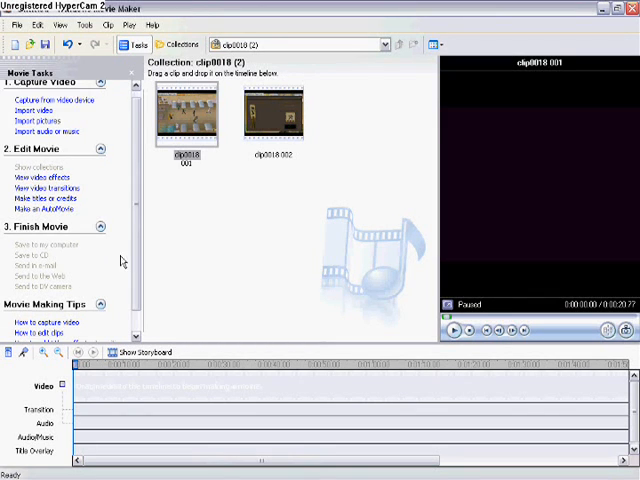
Step: Place clip0018 001 at the start of the video track and preview it
left_click(100, 84)
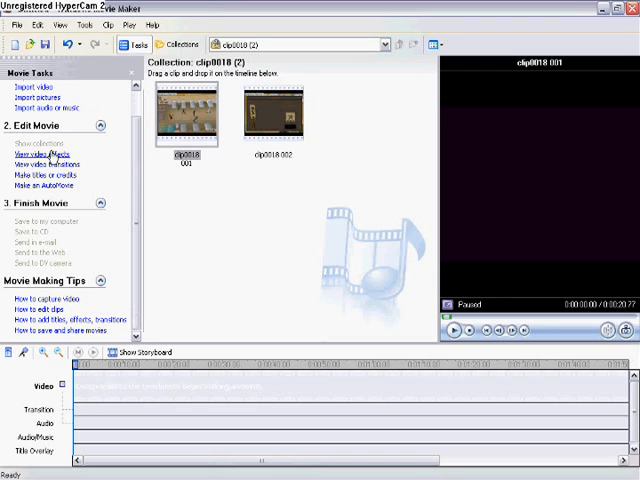
mouse_move(50, 168)
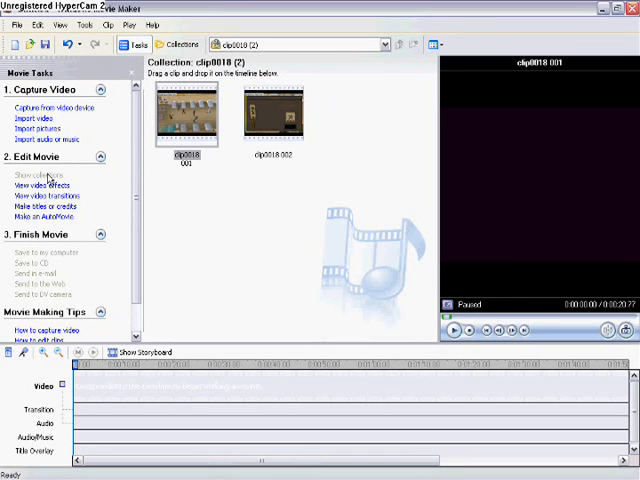
left_click(188, 116)
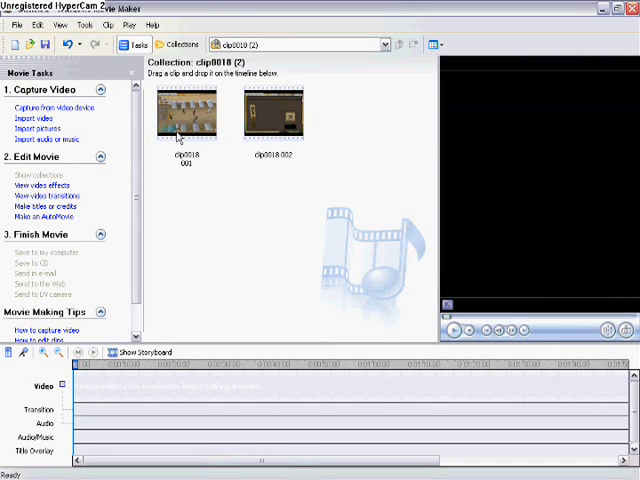
left_click(186, 116)
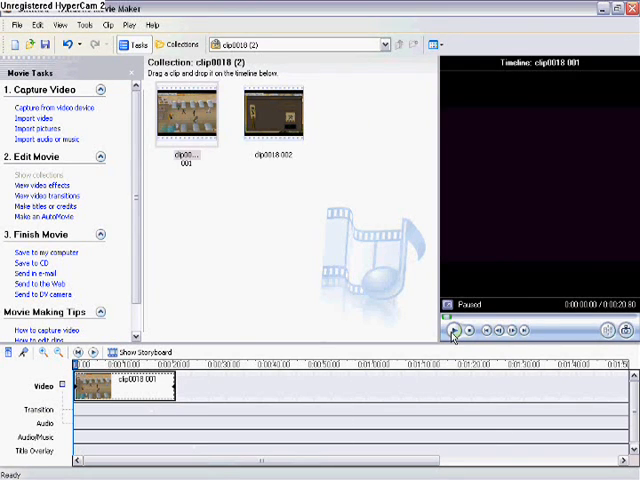
left_click(452, 330)
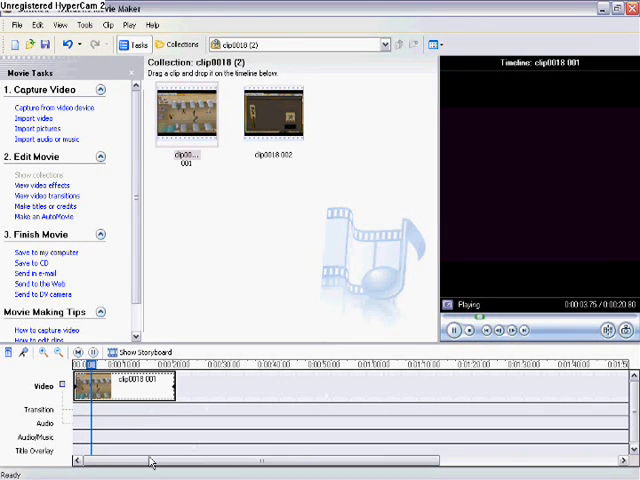
left_click(452, 332)
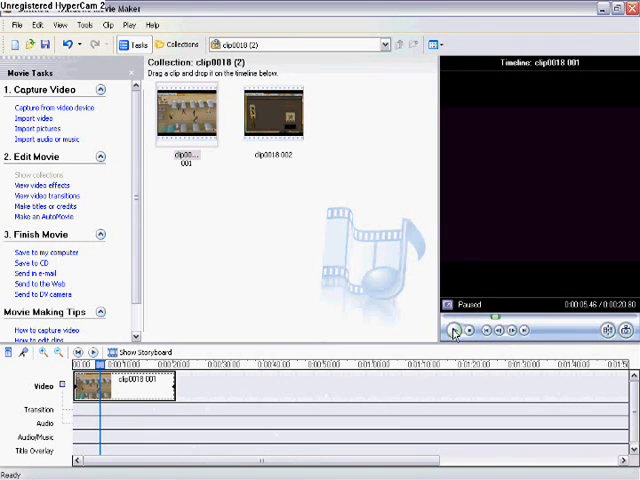
mouse_move(128, 264)
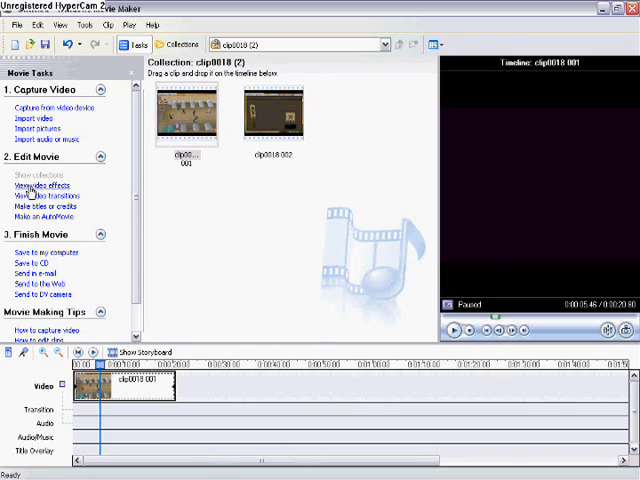
mouse_move(36, 228)
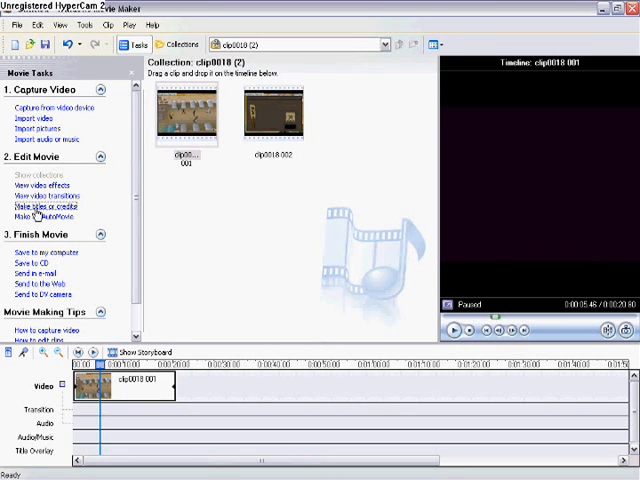
Step: Start a title at the beginning of the movie
left_click(42, 208)
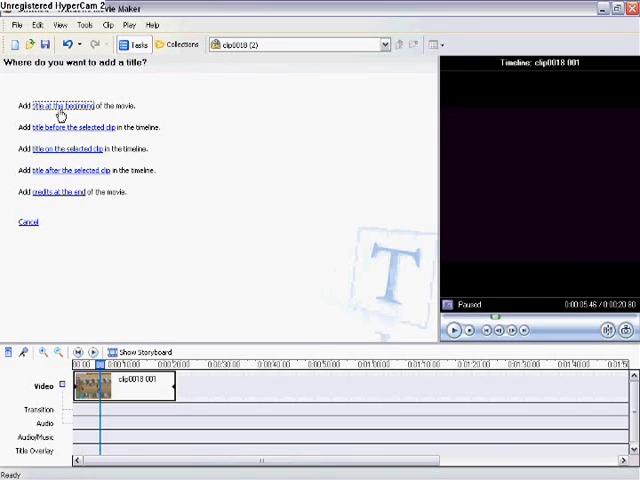
left_click(60, 104)
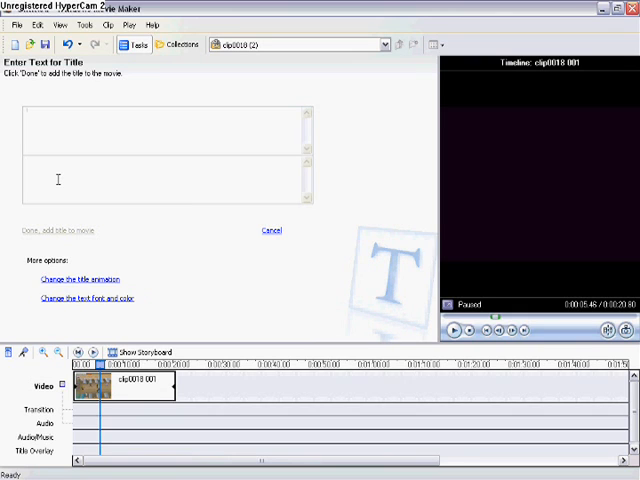
Step: Enter the title 'crackers' with 'are cool' on the second line and preview it
type("a")
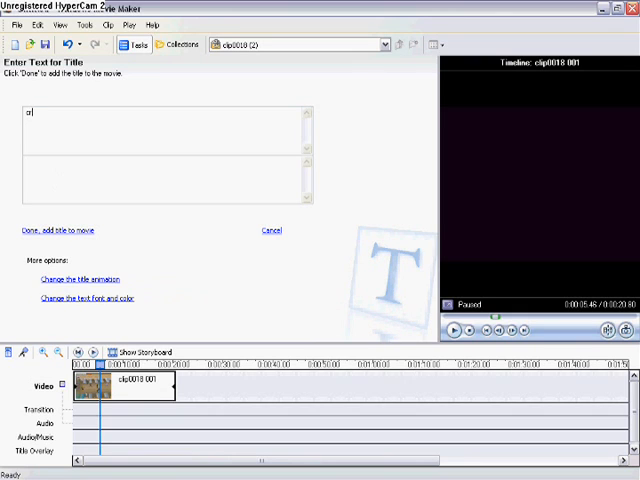
type("crac")
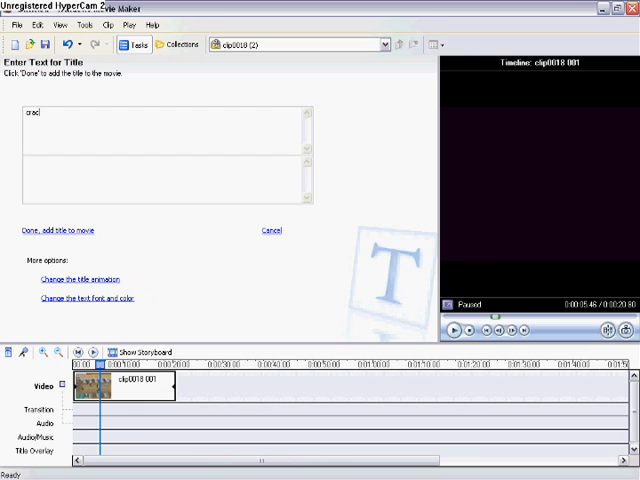
type("kers")
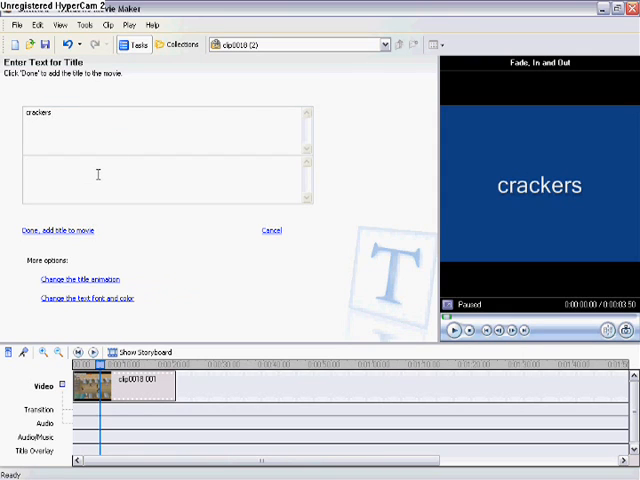
type("are")
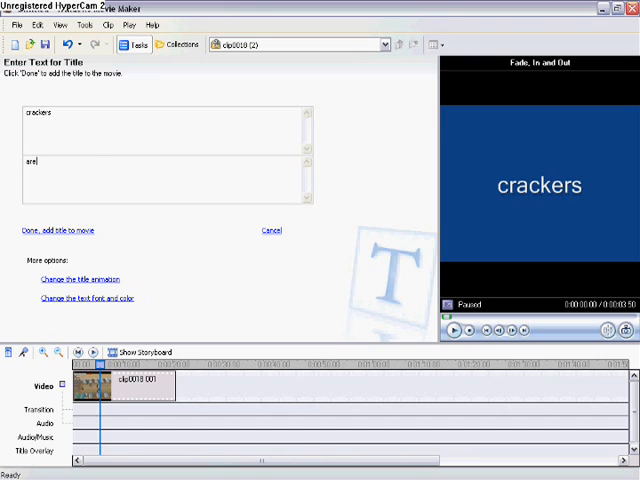
type("cool")
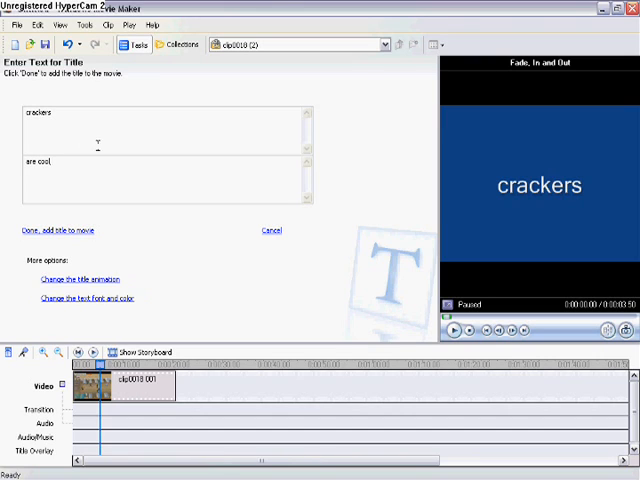
left_click(184, 180)
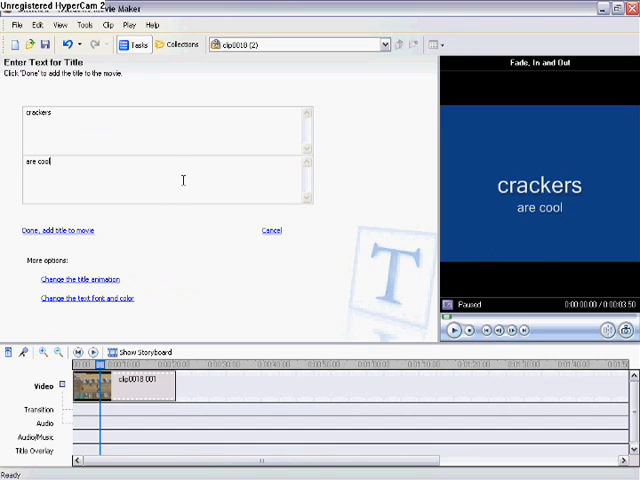
left_click(452, 330)
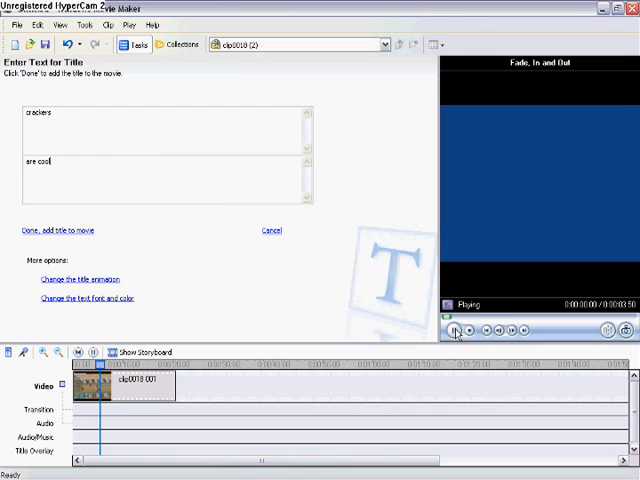
left_click(460, 330)
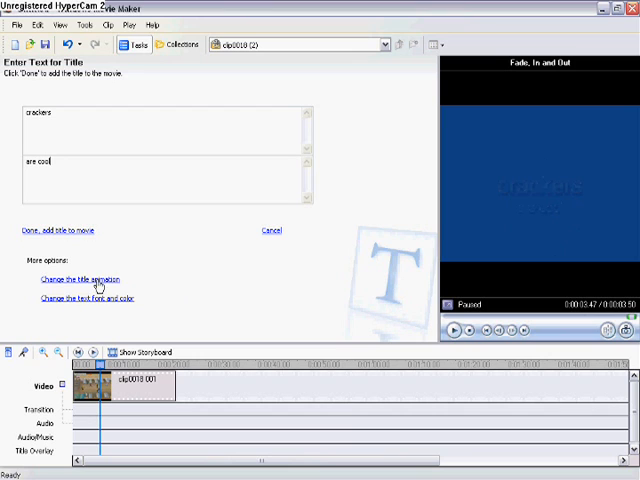
Step: Try Paint Drip, then settle on the Scroll, Inverted title animation
left_click(74, 280)
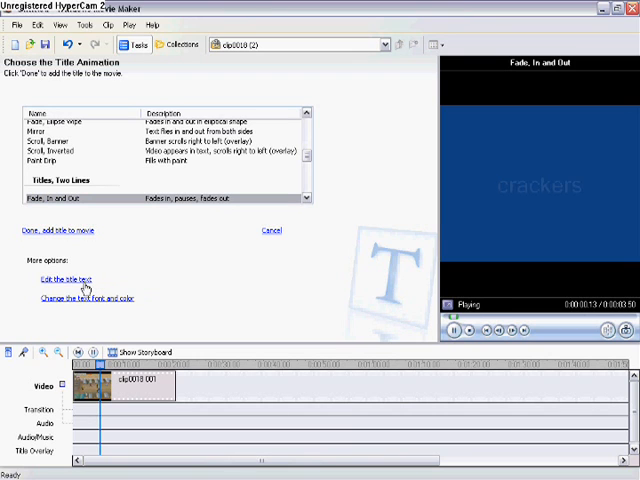
left_click(60, 160)
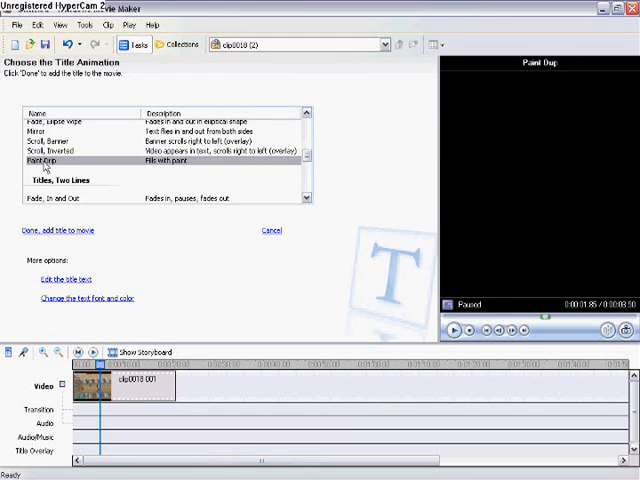
left_click(452, 330)
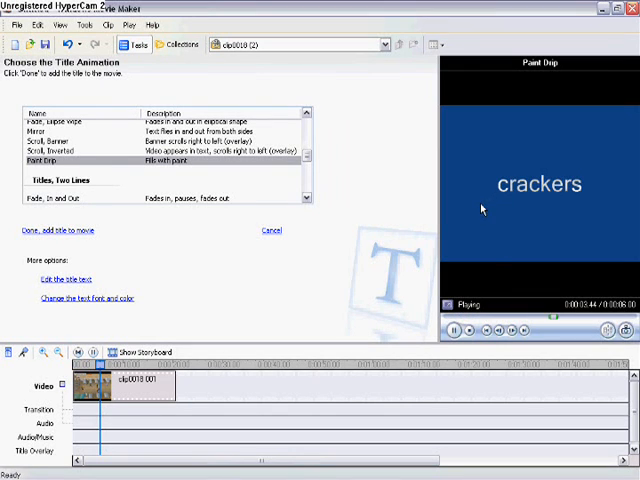
left_click(60, 150)
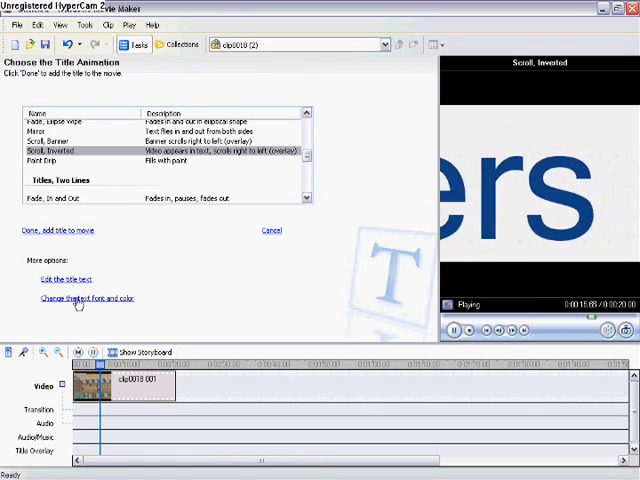
Step: Choose a text colour and add the crackers title ahead of clip0018 001
left_click(88, 298)
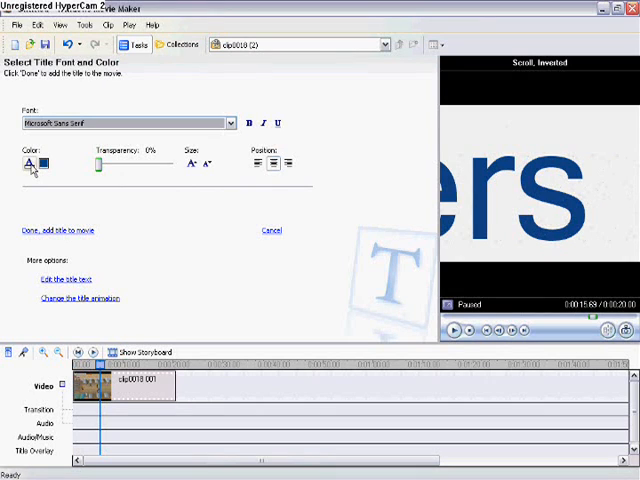
left_click(32, 164)
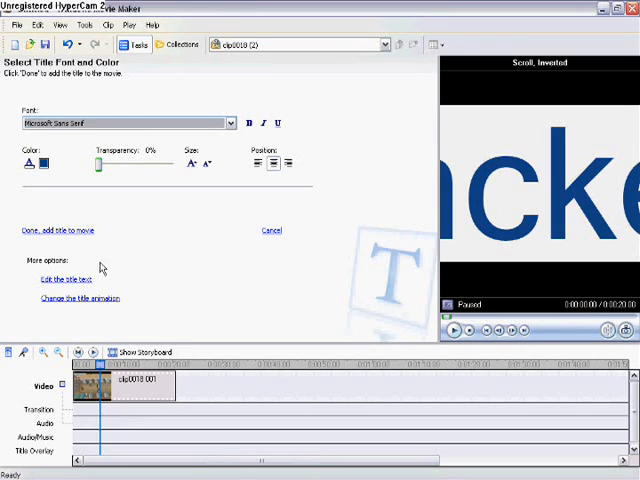
left_click(48, 228)
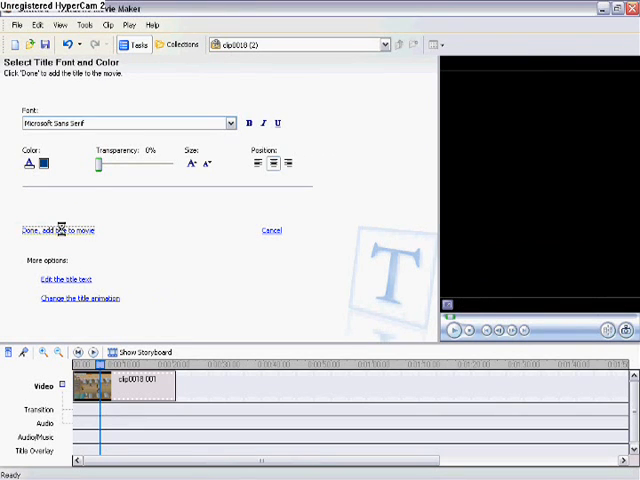
left_click(46, 228)
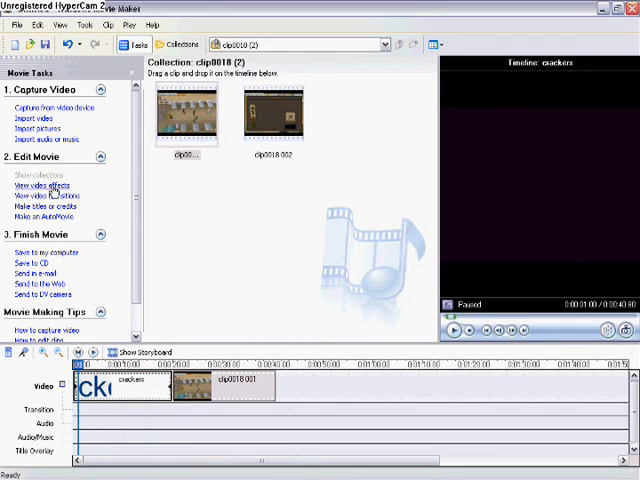
Step: Apply the Speed Up, Double effect to the title clip and preview it
left_click(42, 184)
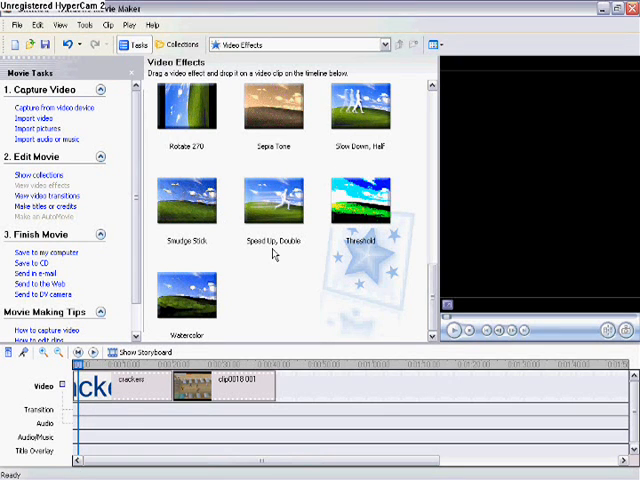
mouse_move(276, 210)
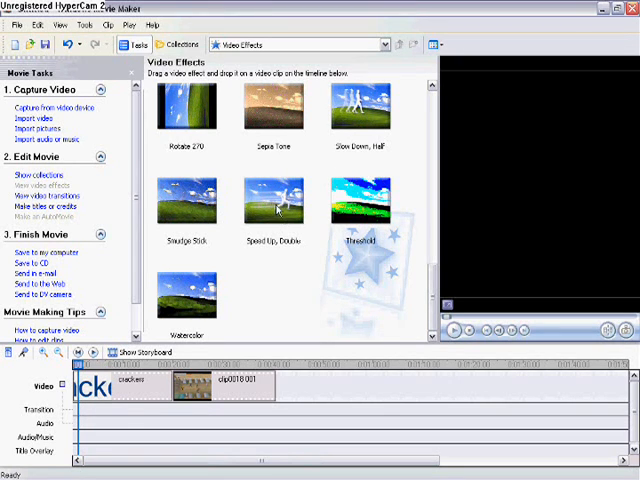
left_click(274, 204)
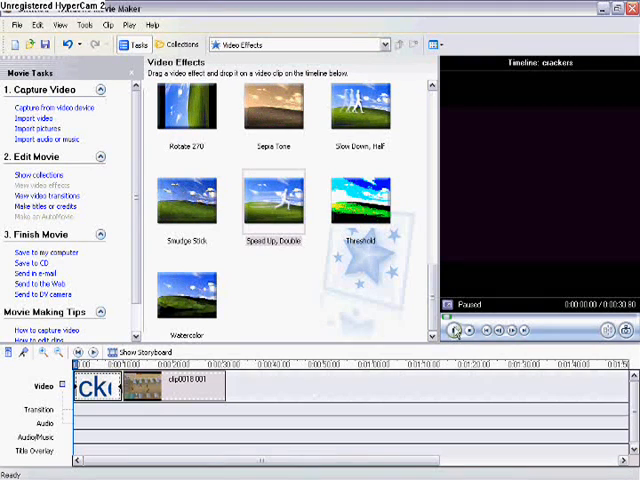
left_click(456, 330)
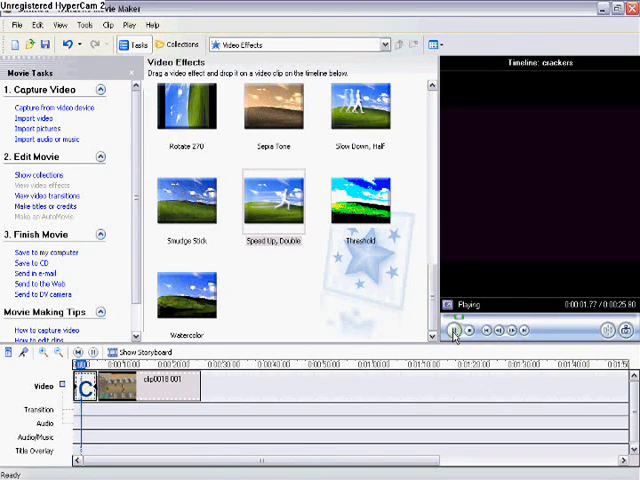
left_click(452, 330)
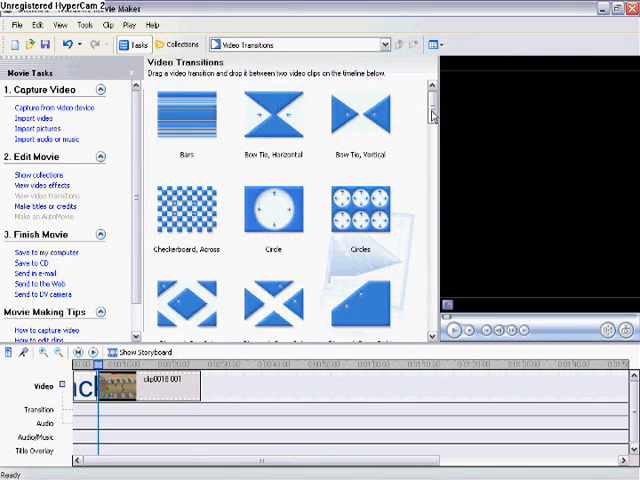
Step: Preview the Zig Zag and Shatter, Up Left transitions from the gallery
scroll("down", 3)
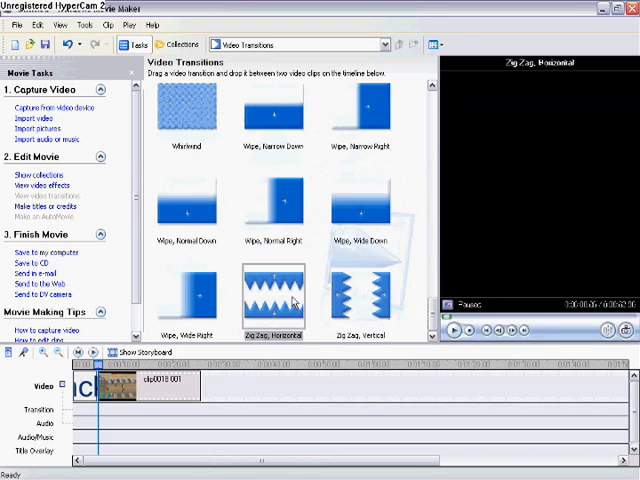
left_click(452, 330)
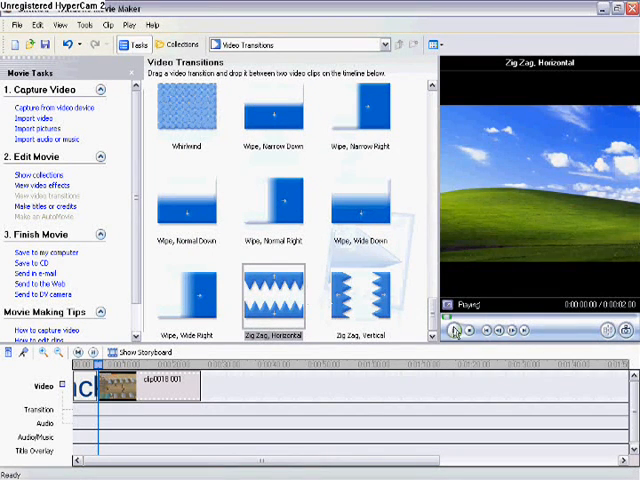
left_click(454, 330)
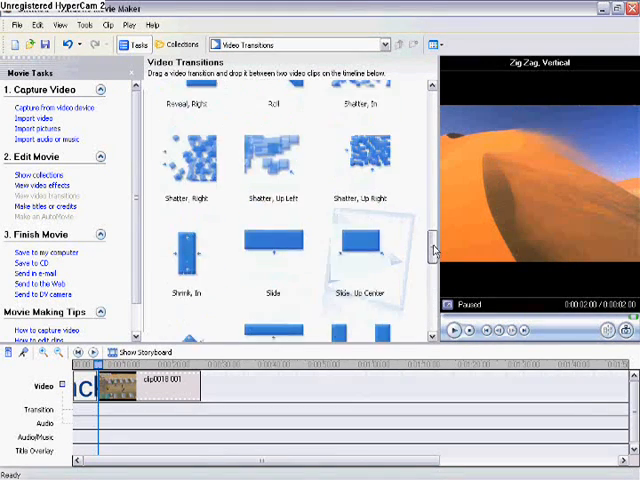
left_click(280, 200)
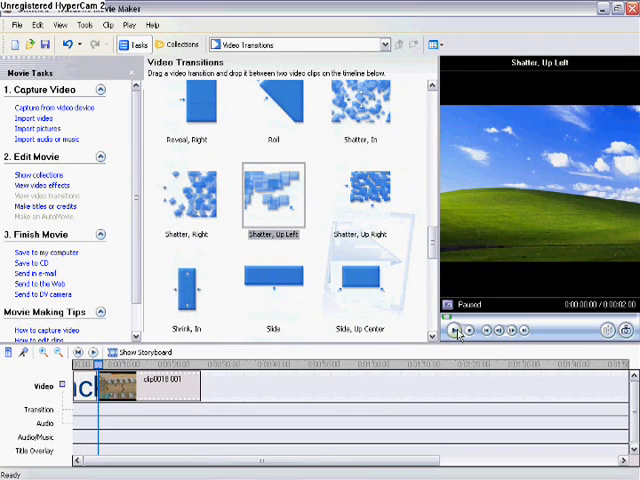
left_click(454, 330)
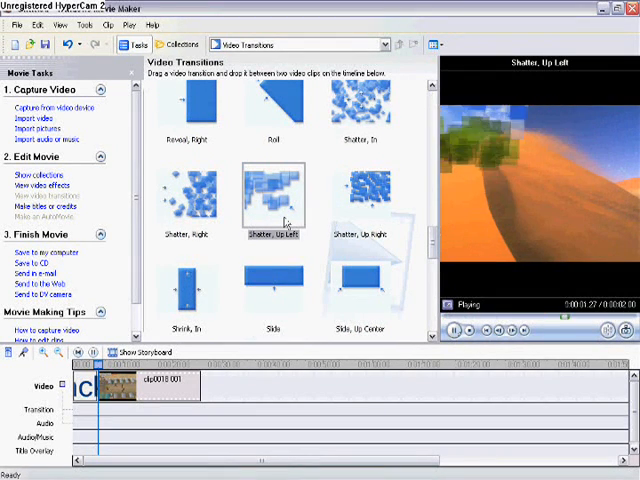
left_click(452, 330)
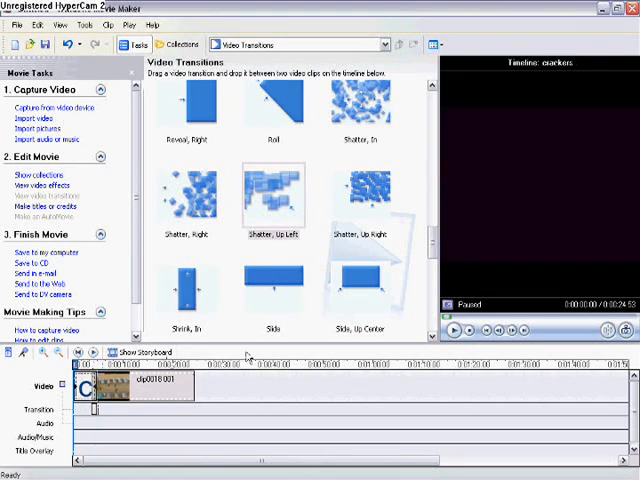
Step: Pause the clip at the cut point and cut out its unwanted middle section
left_click(452, 330)
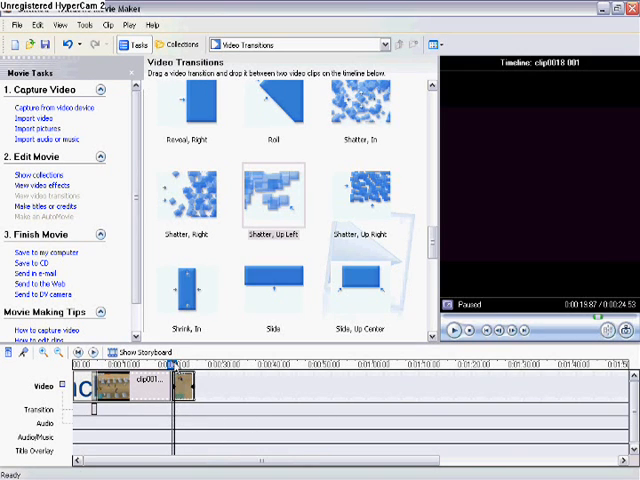
left_click(176, 380)
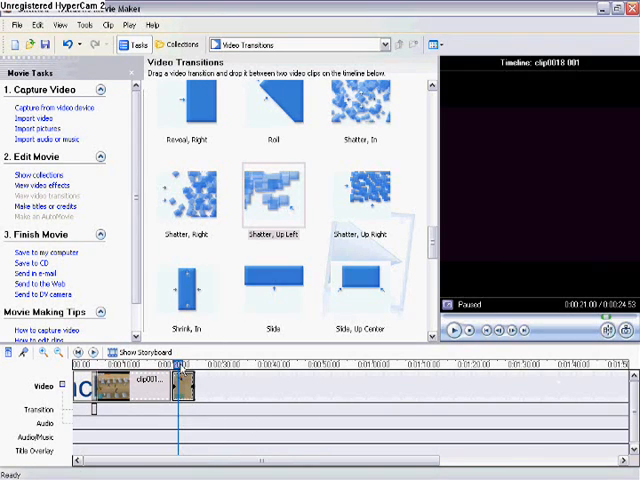
left_click(452, 330)
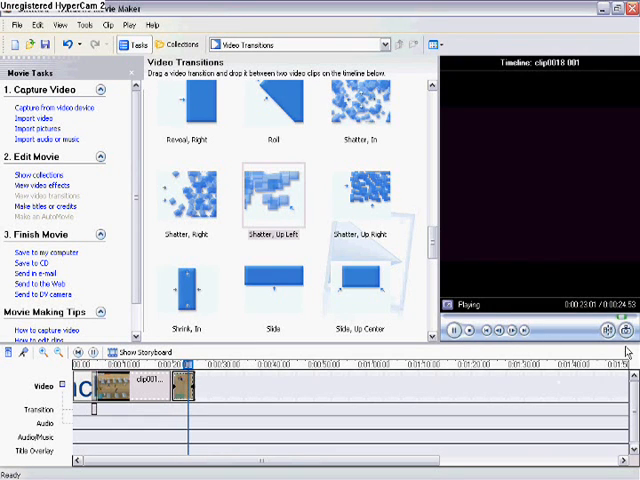
left_click(452, 332)
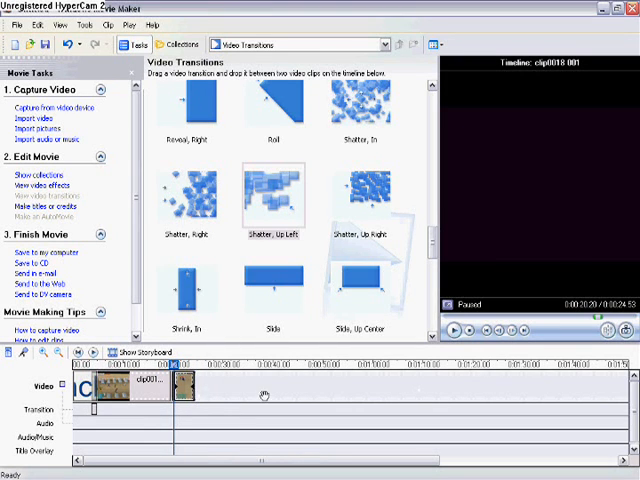
right_click(184, 388)
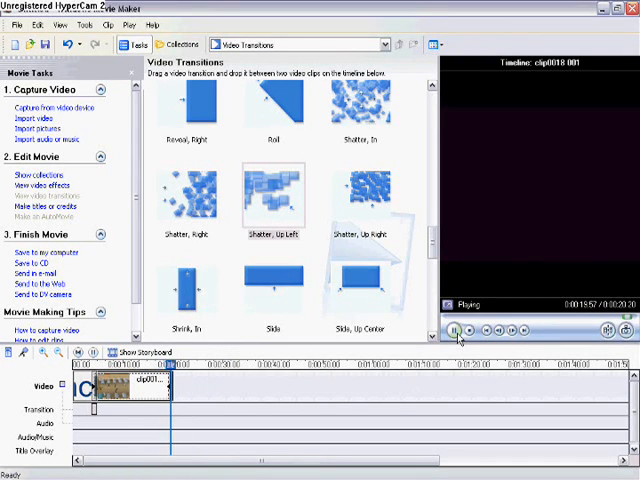
left_click(456, 330)
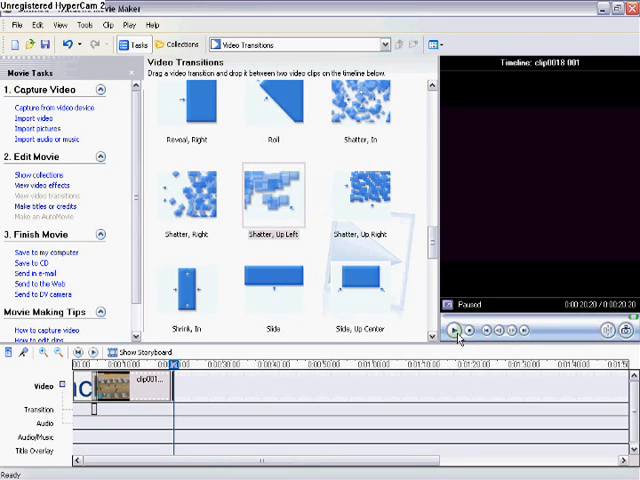
mouse_move(332, 350)
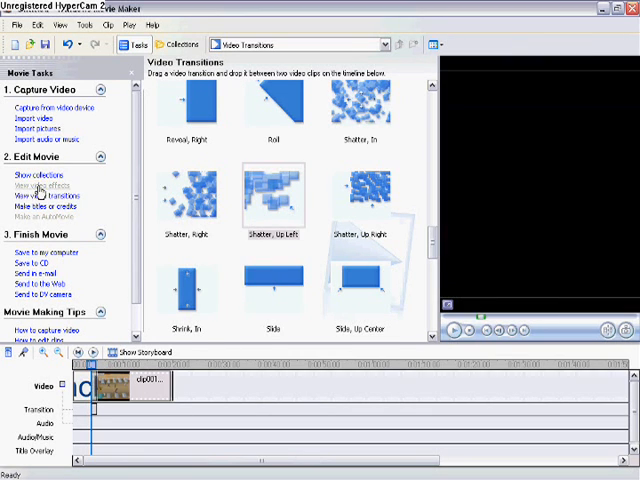
Step: Add end credits reading Tutorial with a 'By pyth...' author line to the movie
left_click(40, 204)
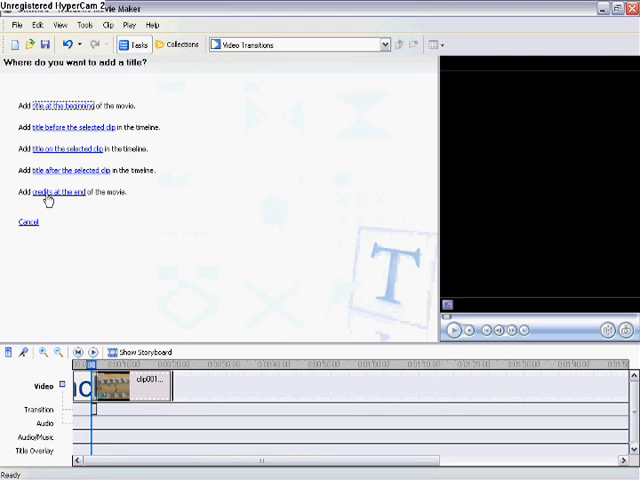
left_click(60, 192)
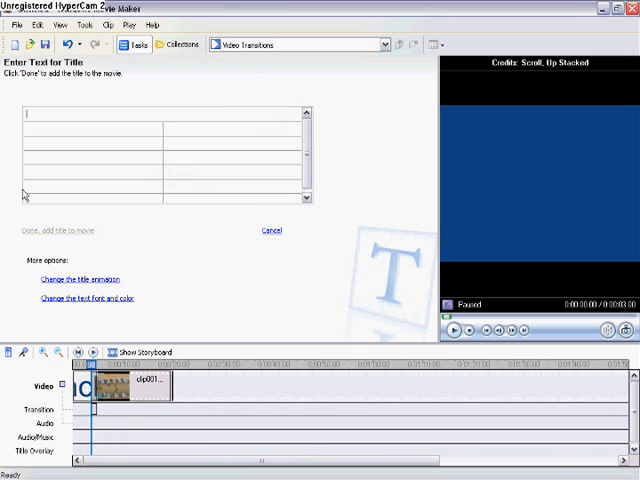
type("t")
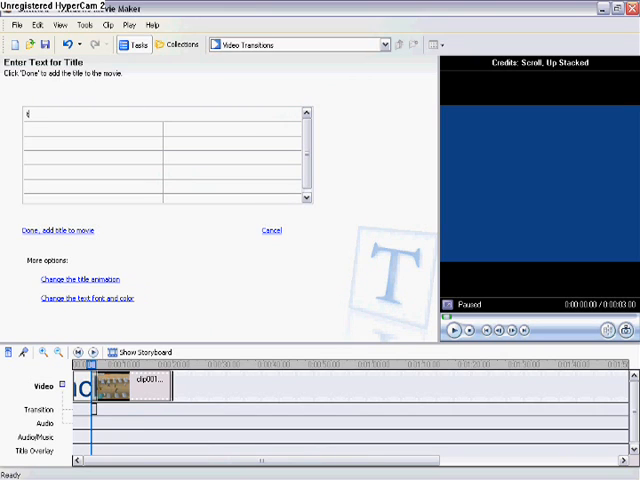
type("tutol")
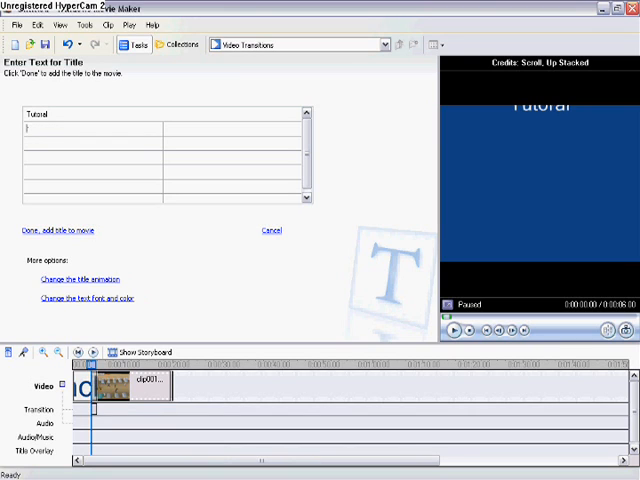
type("By pyth")
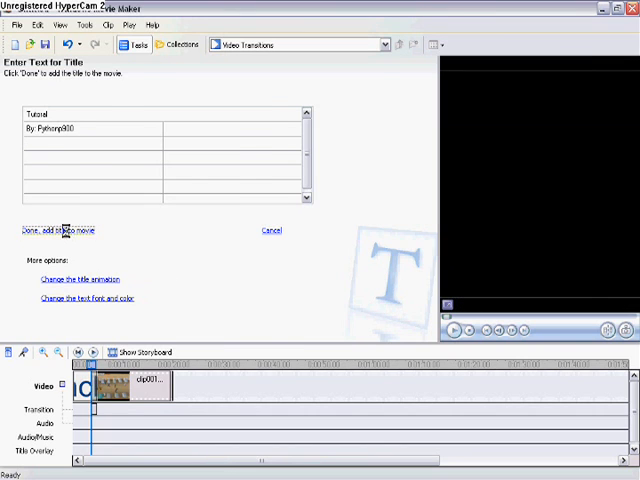
left_click(44, 232)
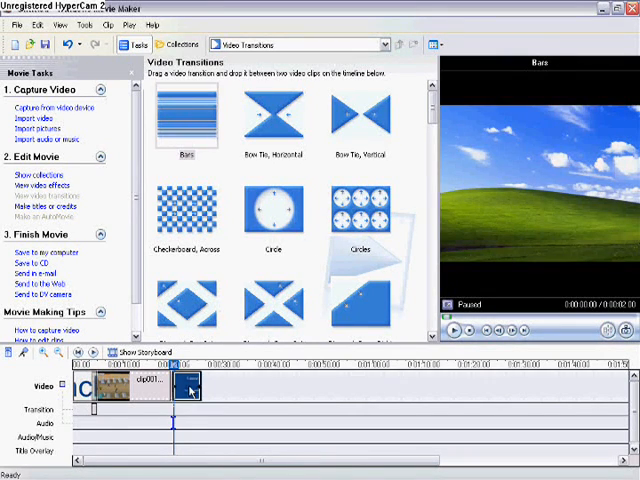
left_click(452, 330)
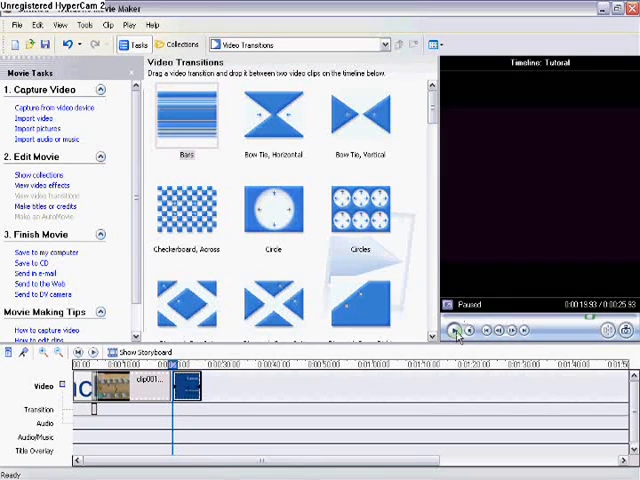
left_click(456, 332)
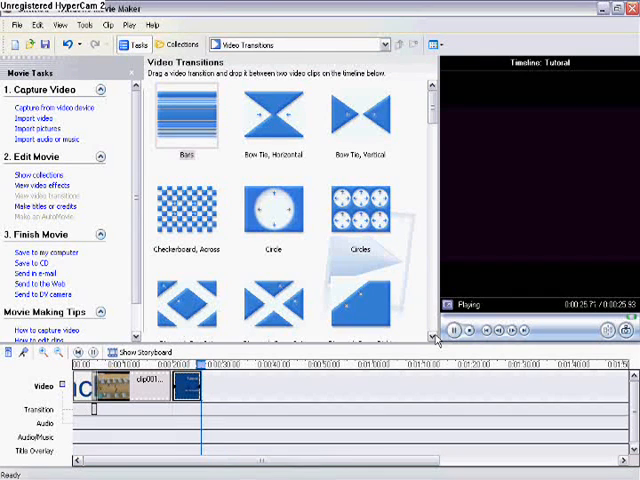
left_click(452, 332)
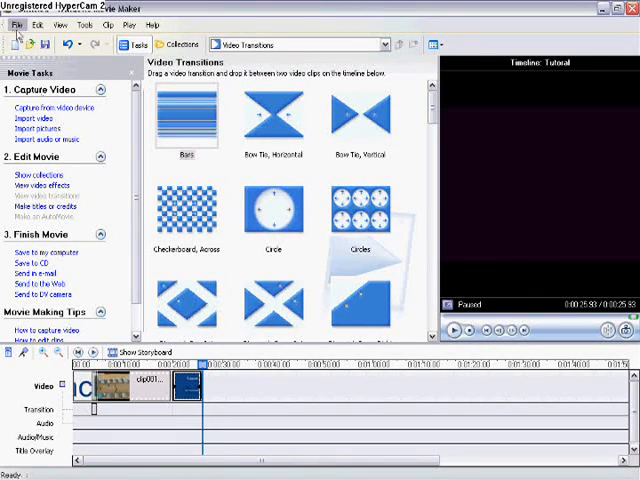
Step: Save the movie to My Videos as 'tut' in Windows Media Video format
left_click(12, 24)
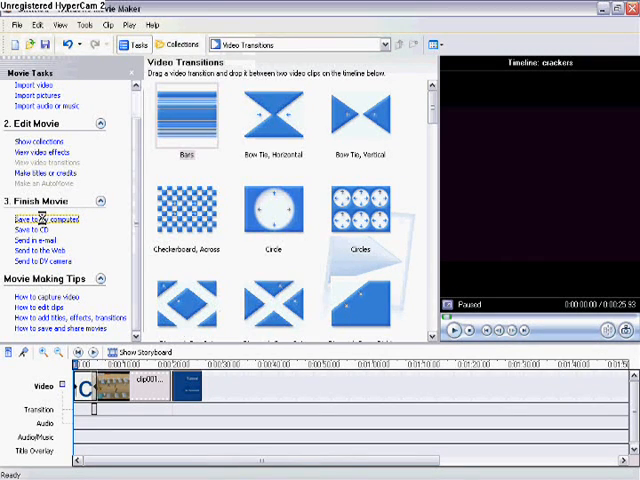
left_click(40, 218)
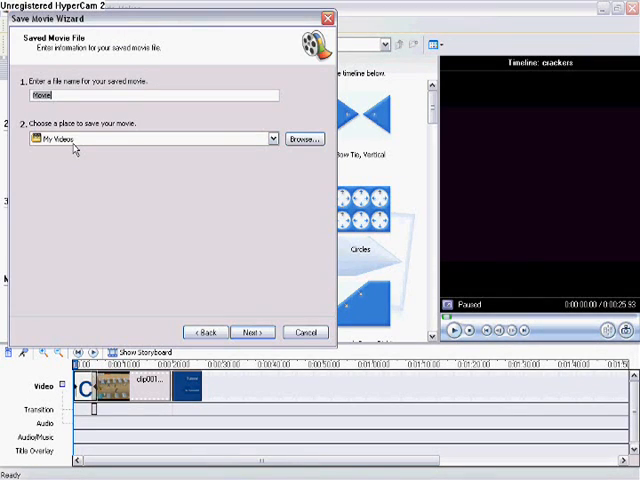
type("t")
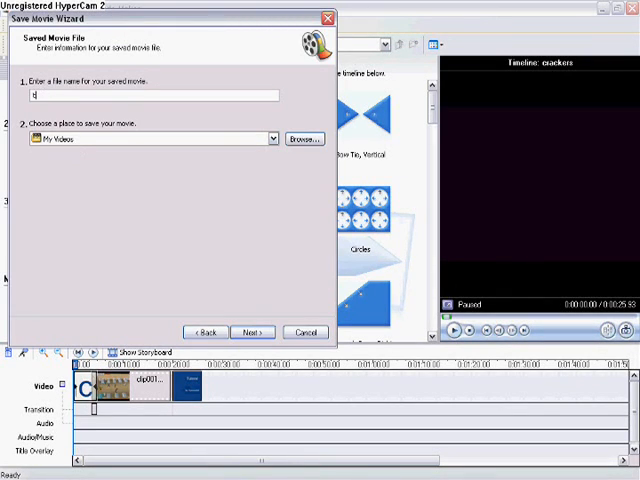
type("ut")
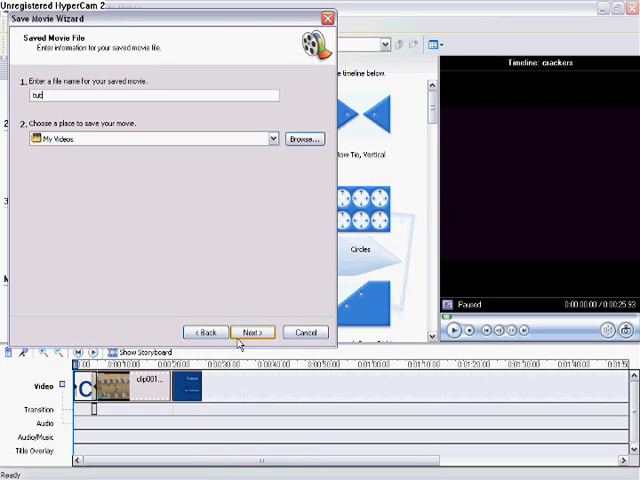
left_click(252, 332)
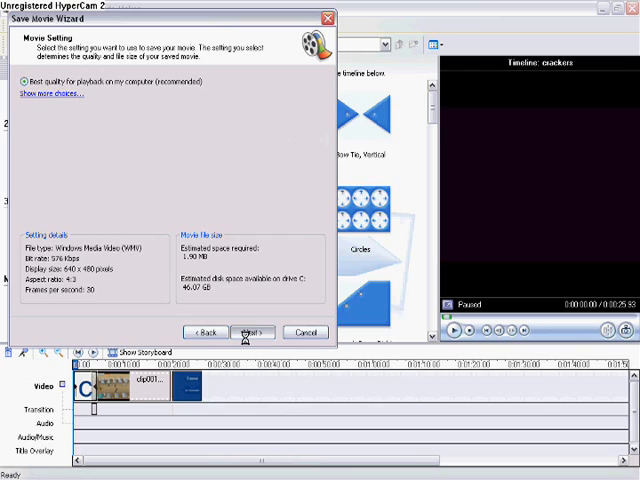
left_click(248, 332)
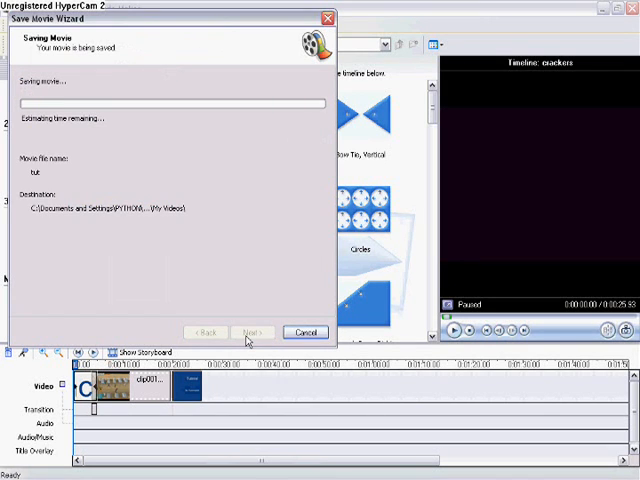